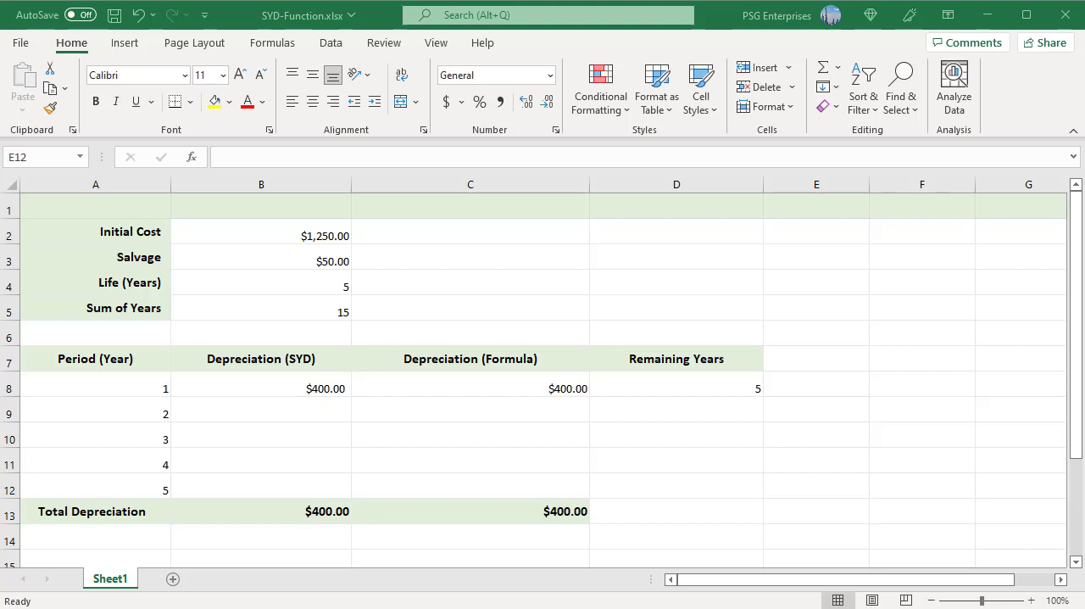
left_click(815, 485)
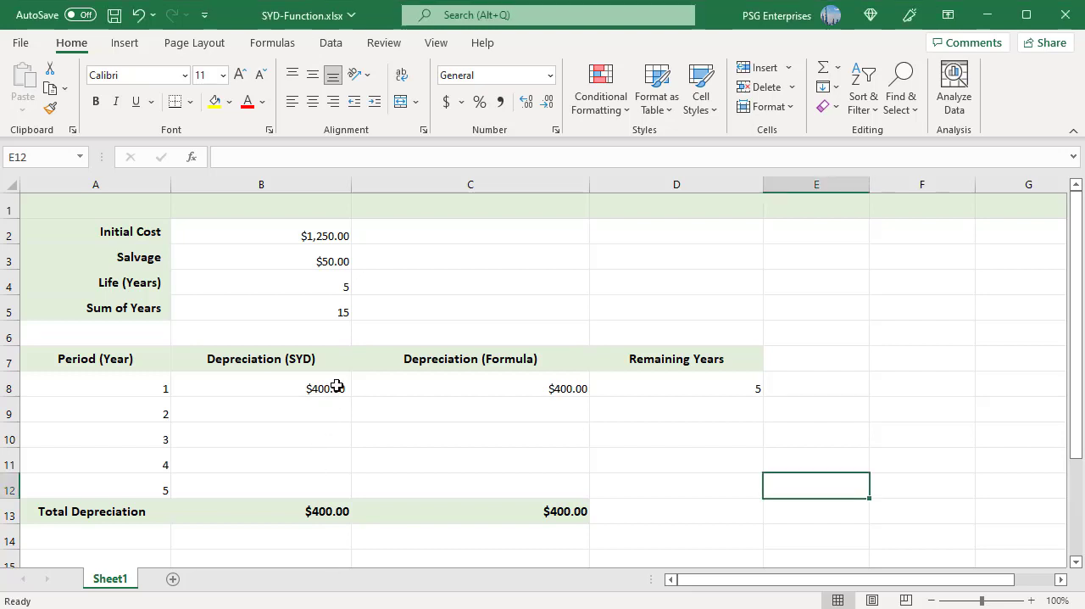
double_click(260, 388)
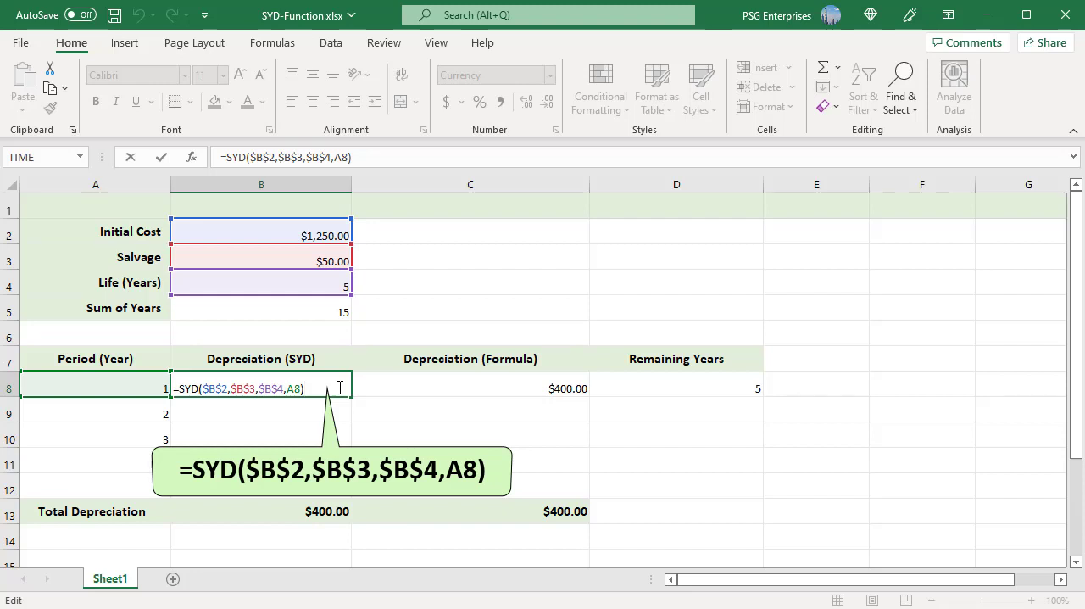
key("Return")
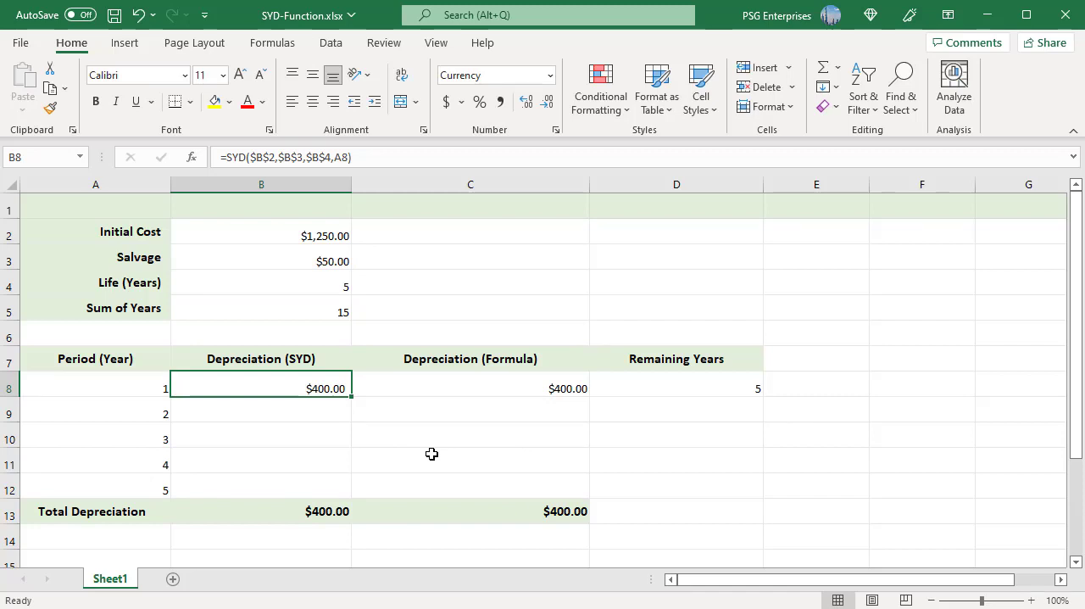
left_click(261, 311)
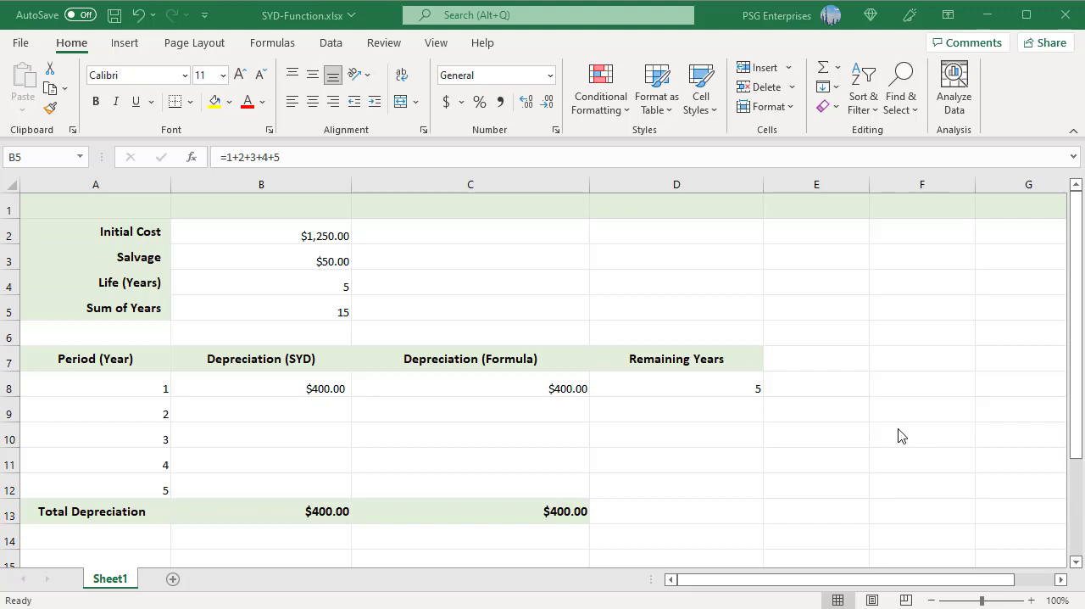
mouse_move(333, 311)
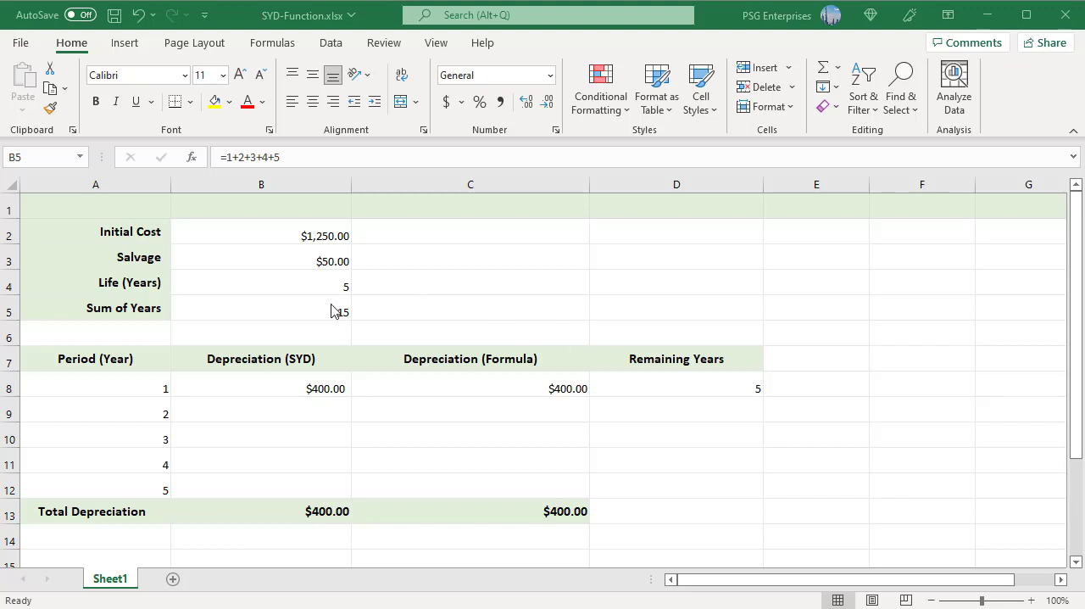
double_click(260, 308)
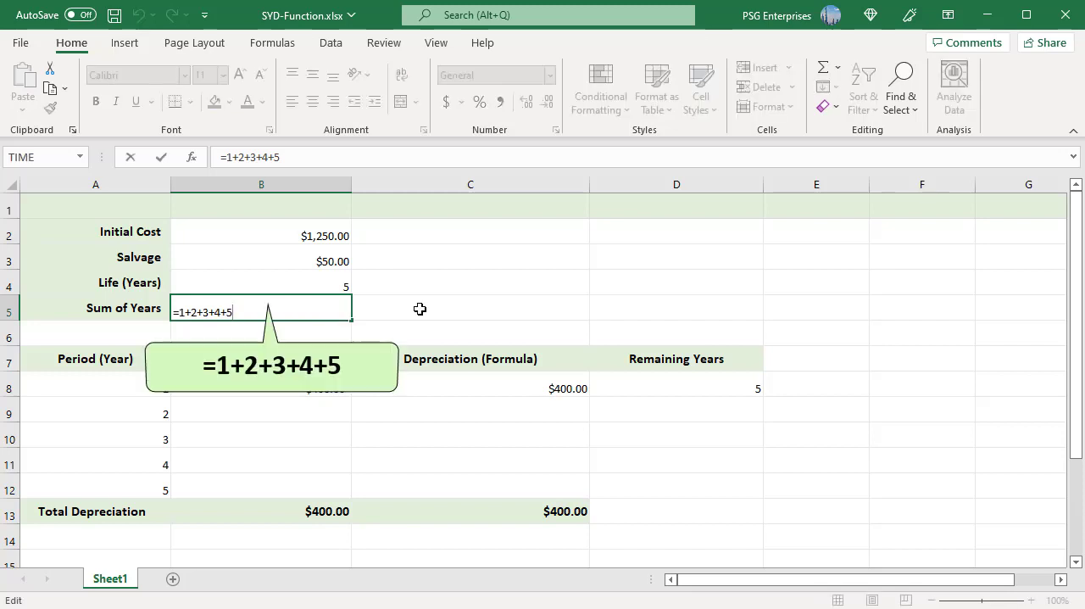
mouse_move(477, 306)
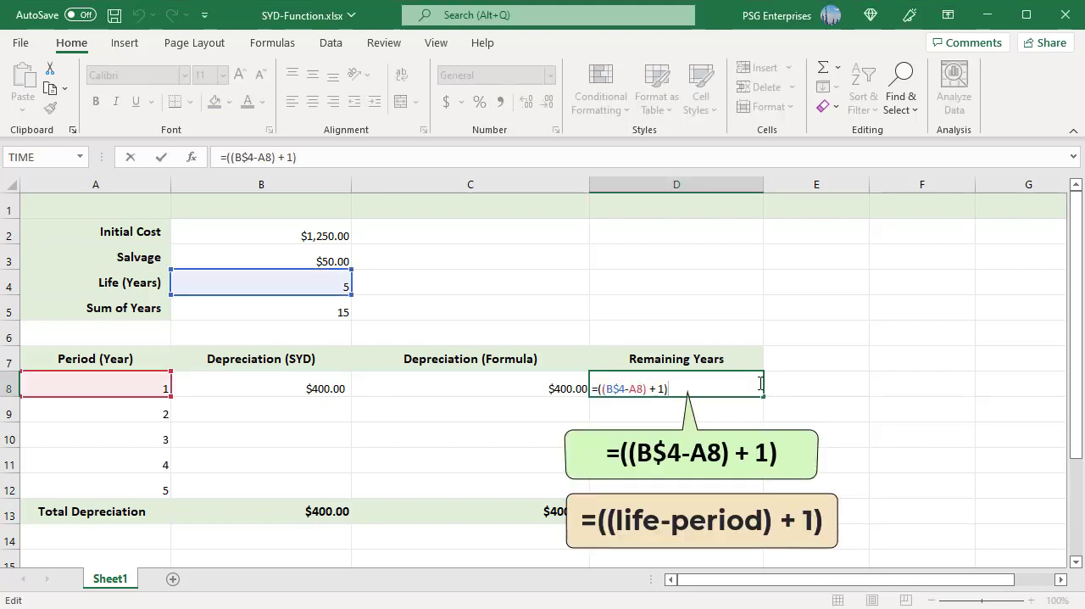
key("Return")
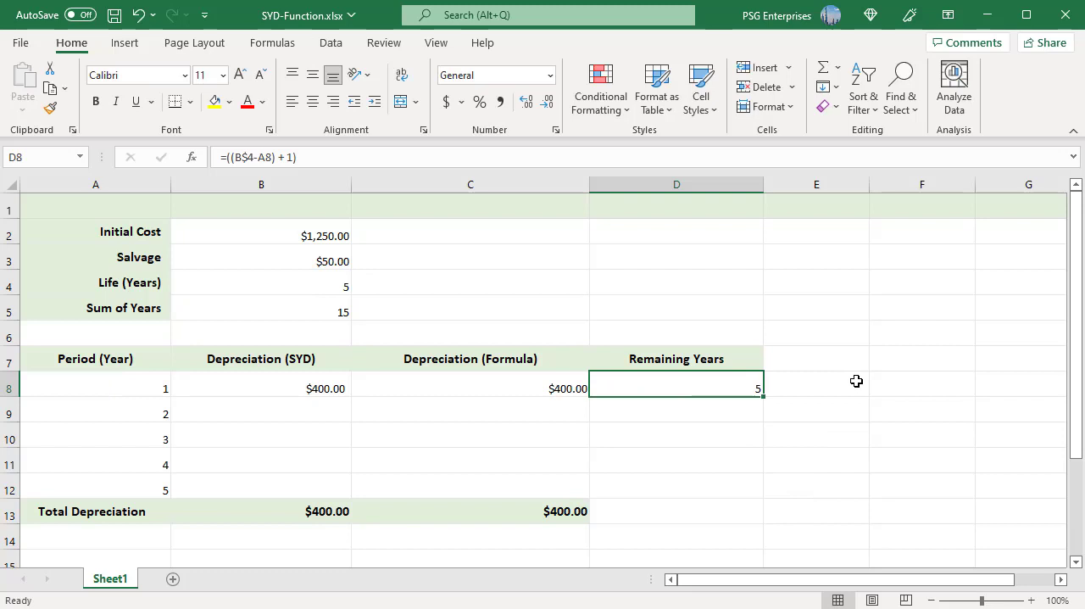
left_click(469, 387)
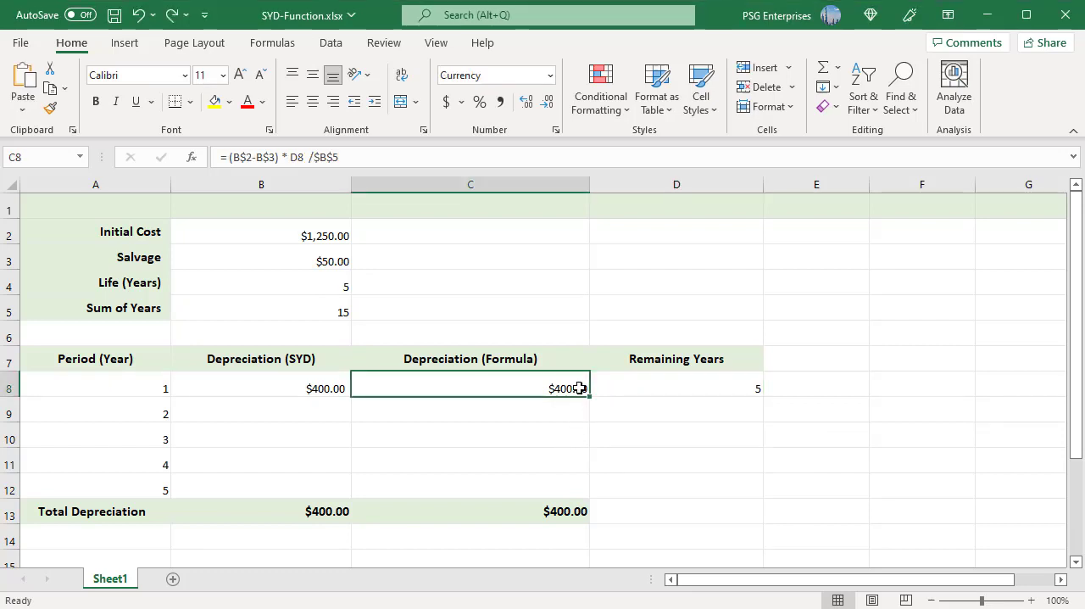